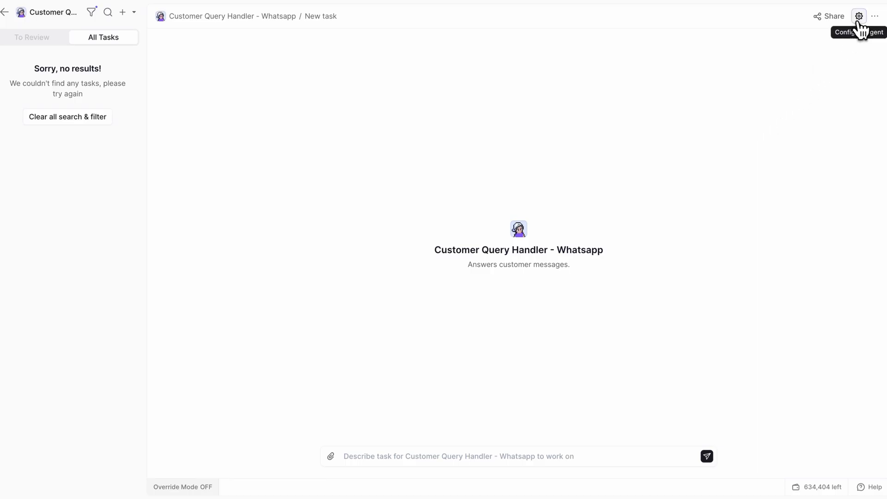
- Show the Customer Query Handler - Whatsapp agent's profile and trigger integrations via the Configure gear
left_click(859, 16)
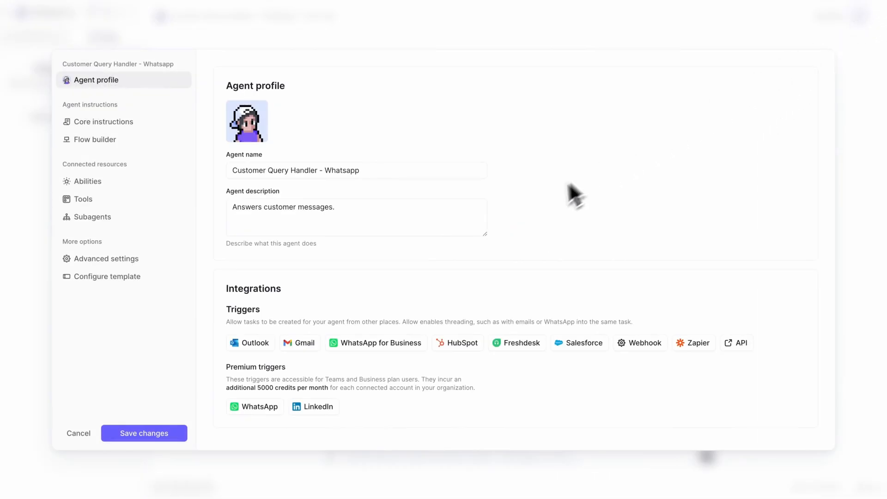
mouse_move(331, 373)
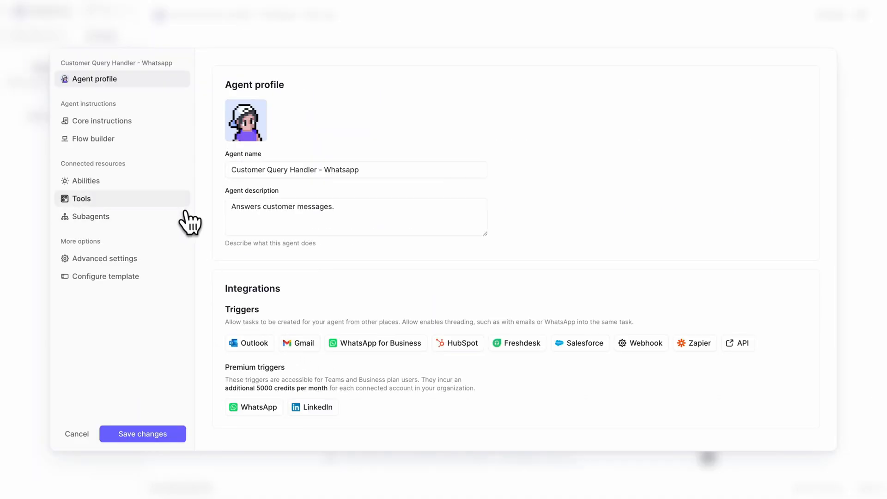
- From the agent's Tools list, open the Send message tool as its own shareable app page
left_click(81, 197)
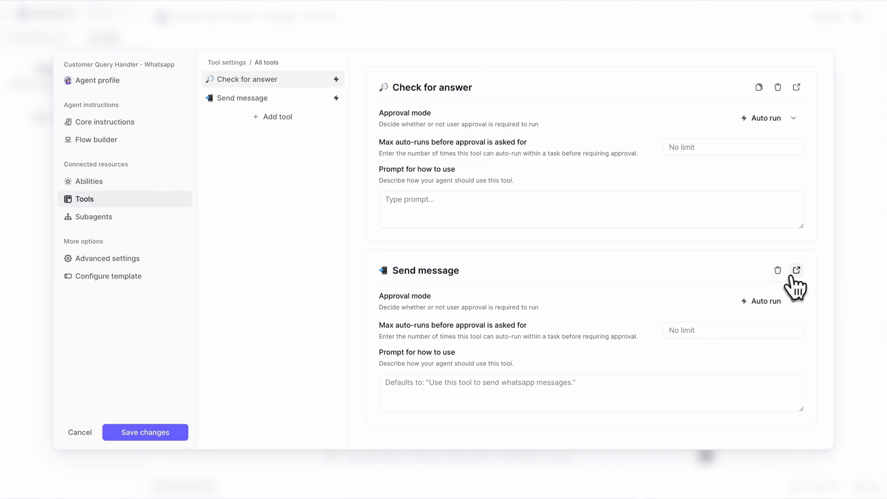
left_click(796, 270)
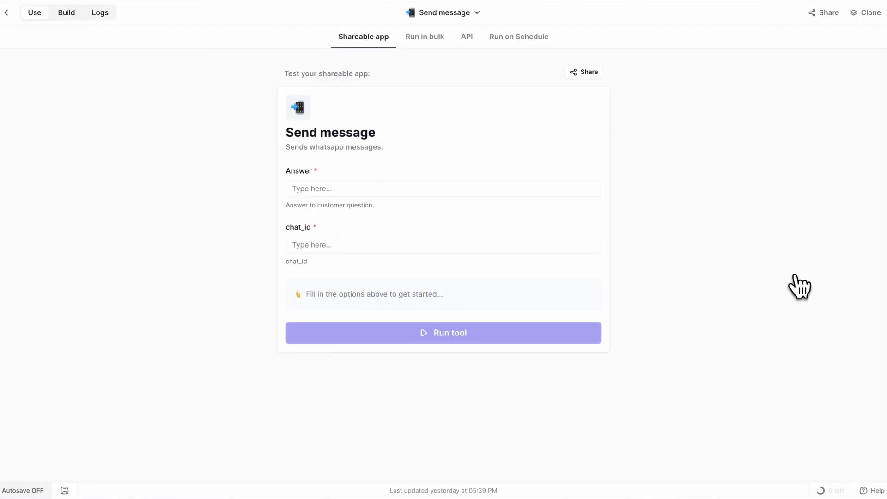
mouse_move(166, 85)
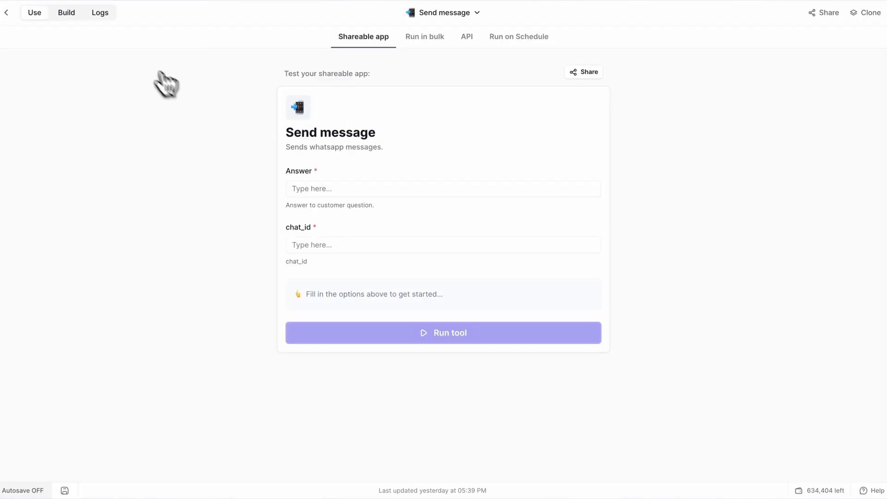
- In Build view, expand the WhatsApp Actions step to see how the answer is sent to the chat
left_click(66, 12)
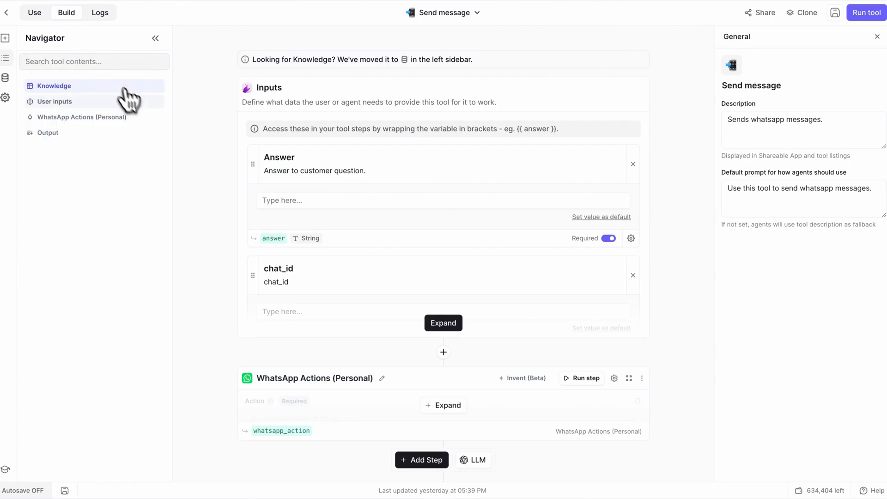
scroll("down", 3)
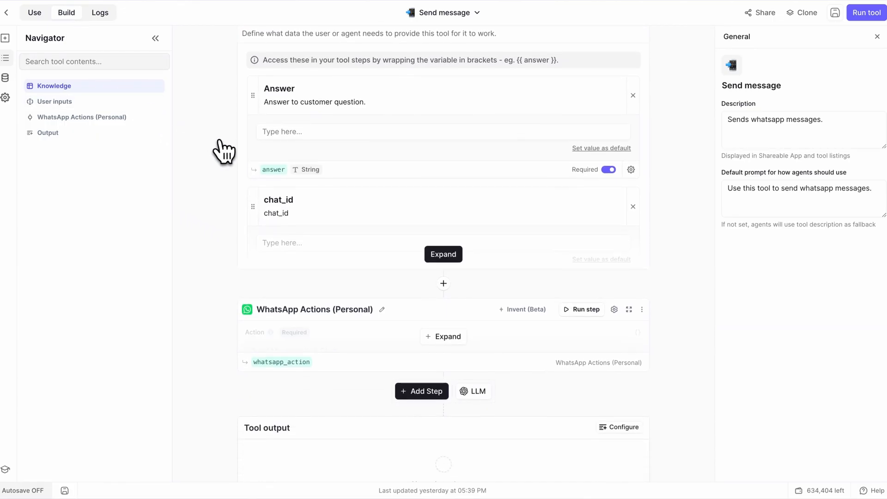
scroll("down", 3)
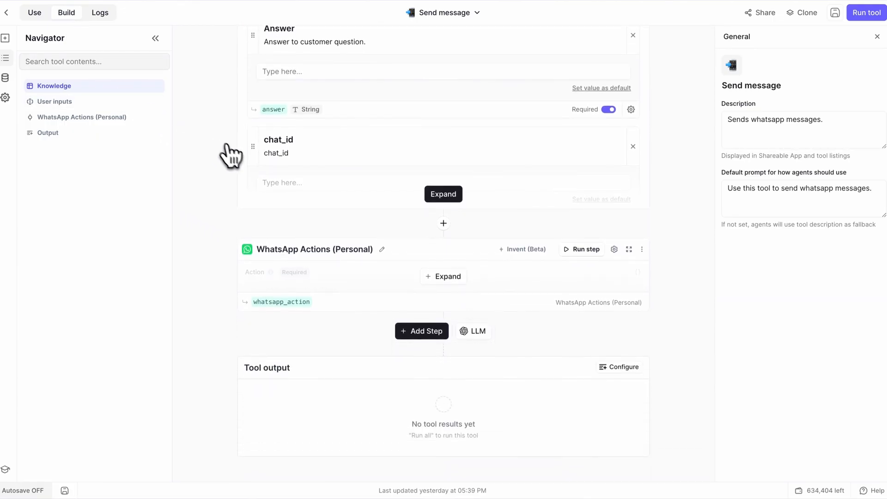
left_click(442, 277)
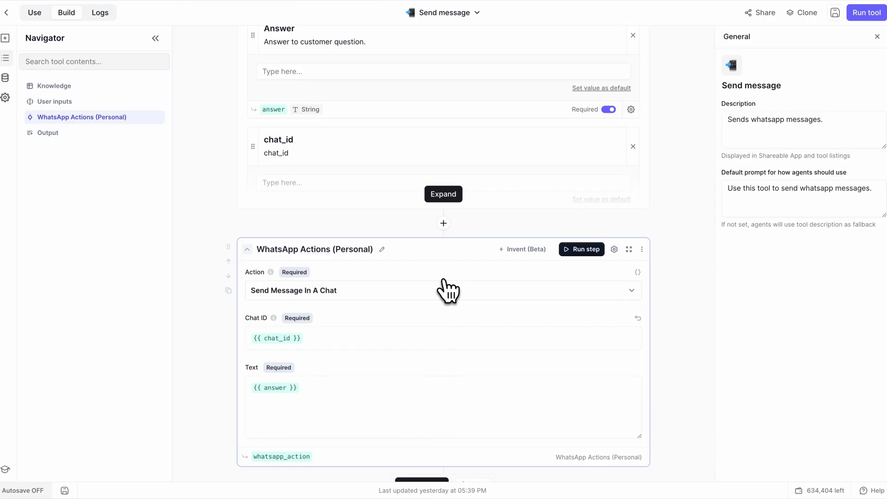
scroll("down", 3)
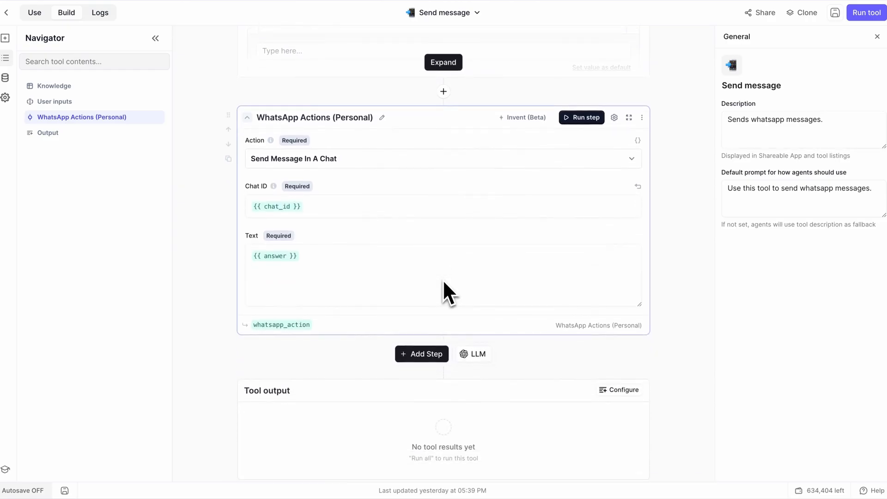
mouse_move(421, 354)
type("whats")
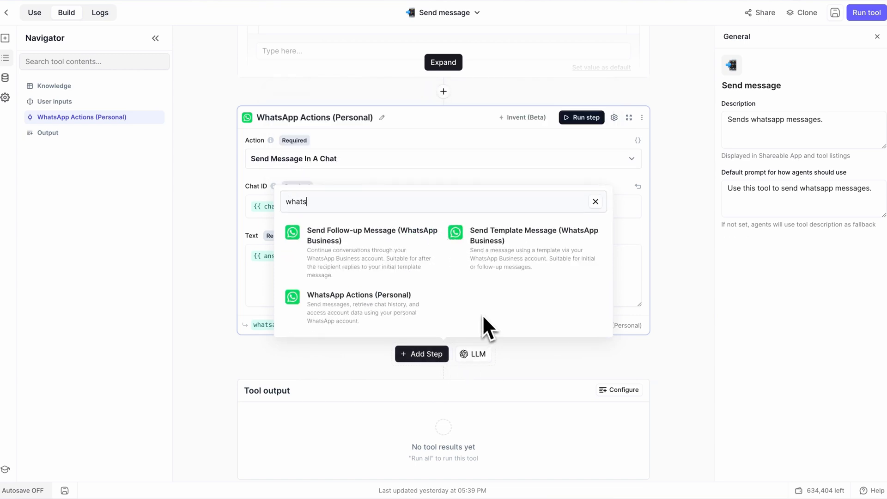
- Add a second WhatsApp Actions (Personal) step below the first
left_click(358, 293)
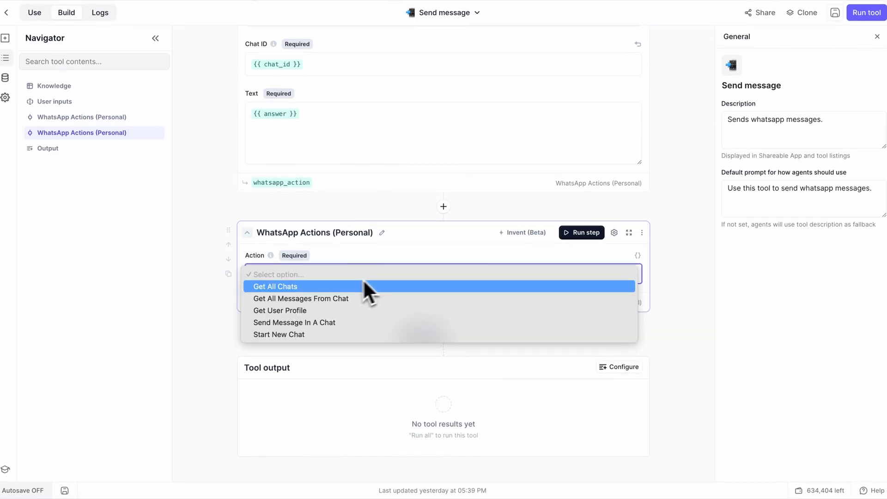
mouse_move(305, 310)
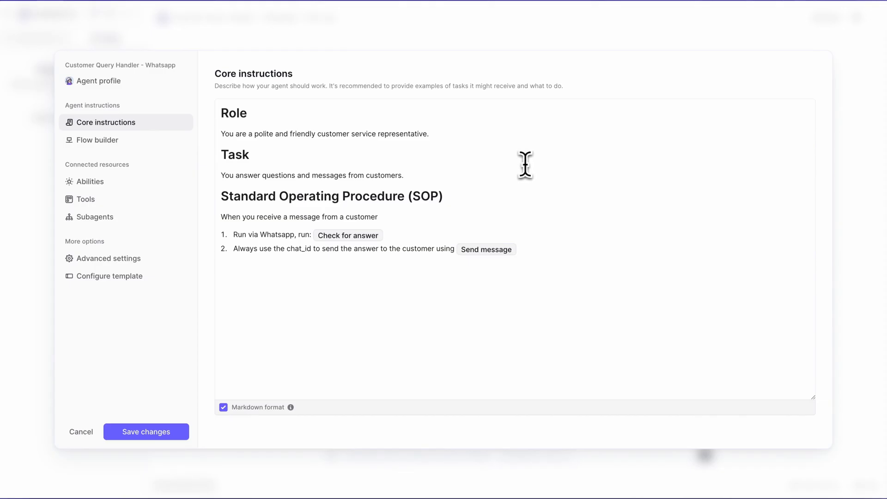
mouse_move(304, 278)
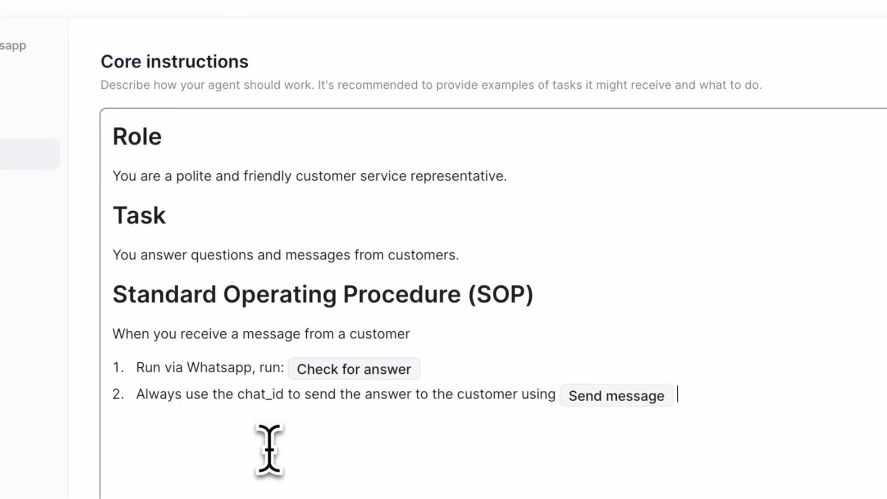
- Read the agent's core instructions SOP, then send the medication-tracking question in WhatsApp
scroll("up", 3)
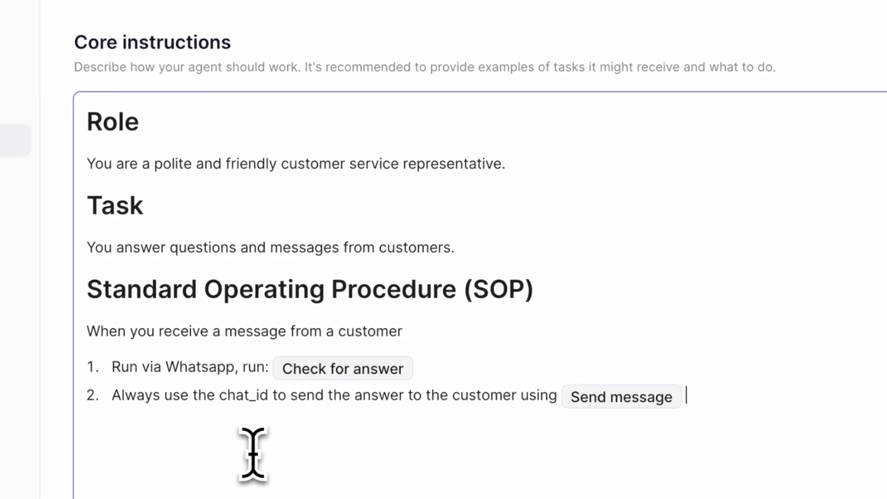
scroll("up", 3)
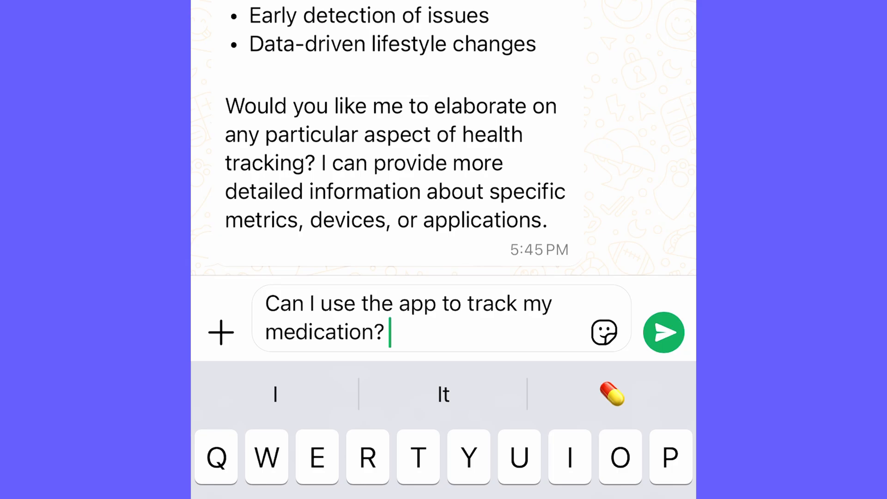
left_click(664, 332)
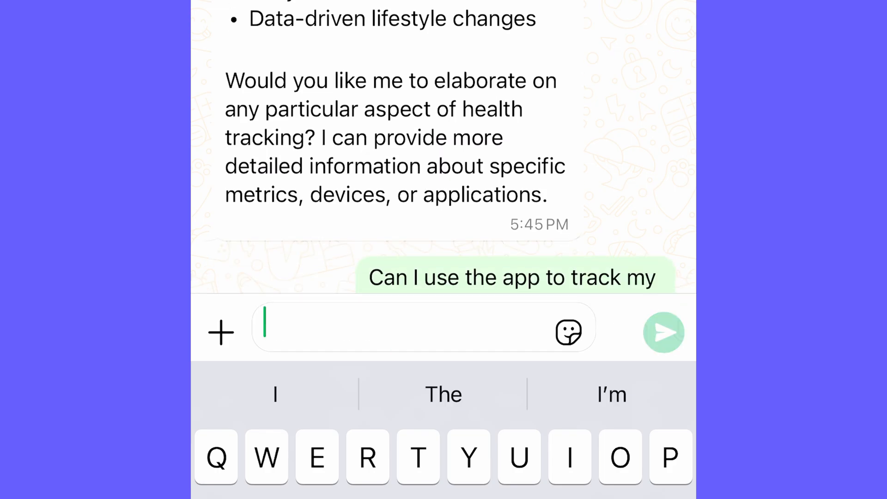
left_click(663, 331)
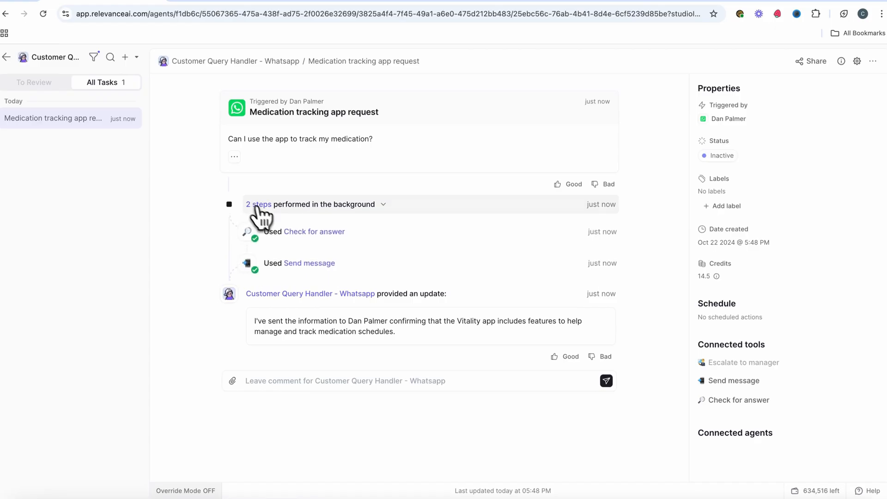
- View the Check for answer run details, then the Send message run with its answer, chat_id and MessageSent result
left_click(314, 231)
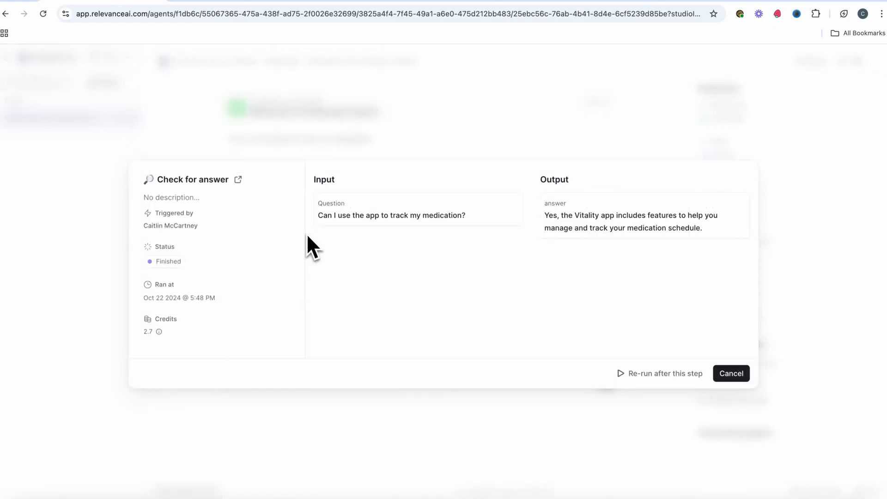
mouse_move(424, 317)
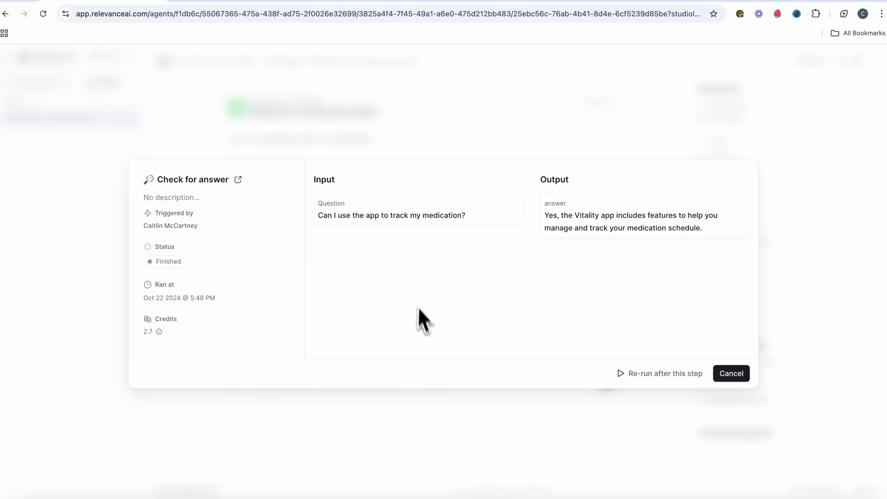
left_click(730, 373)
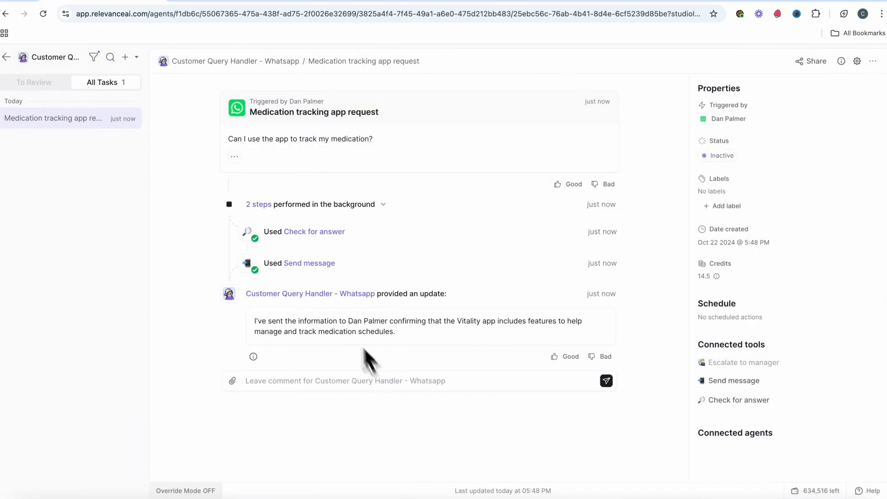
left_click(309, 263)
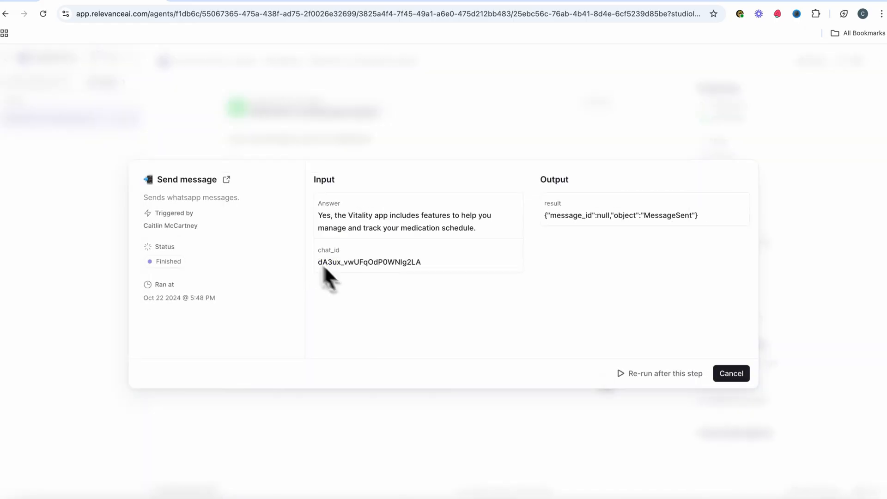
mouse_move(469, 351)
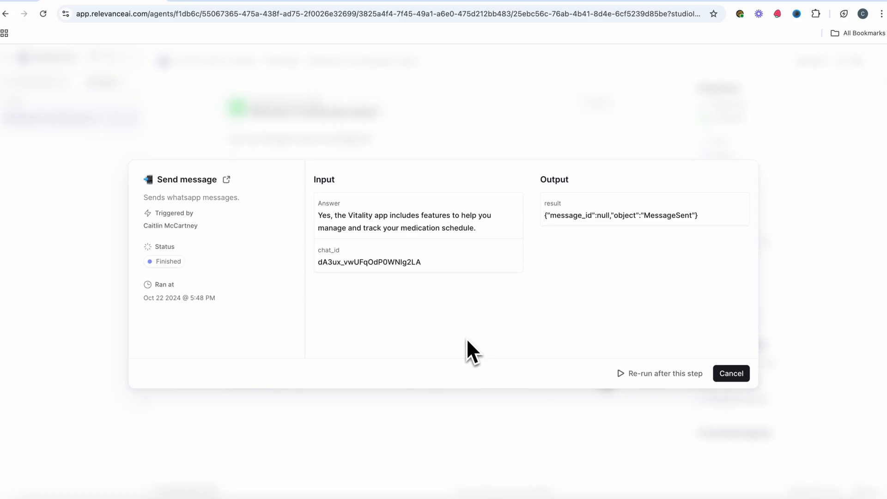